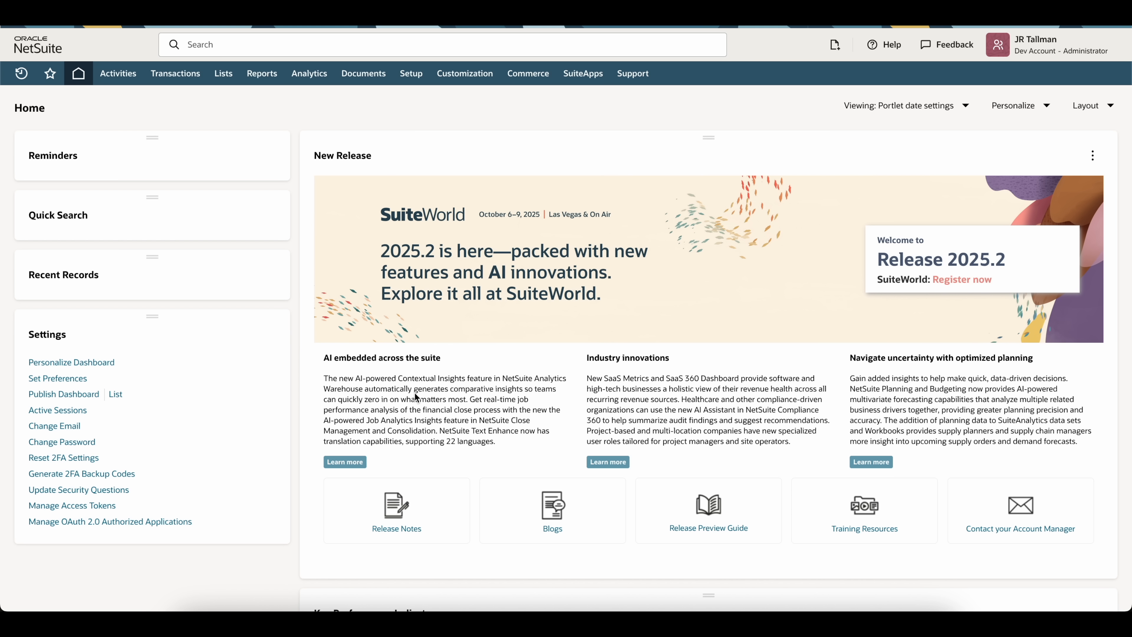
pyautogui.moveTo(460, 385)
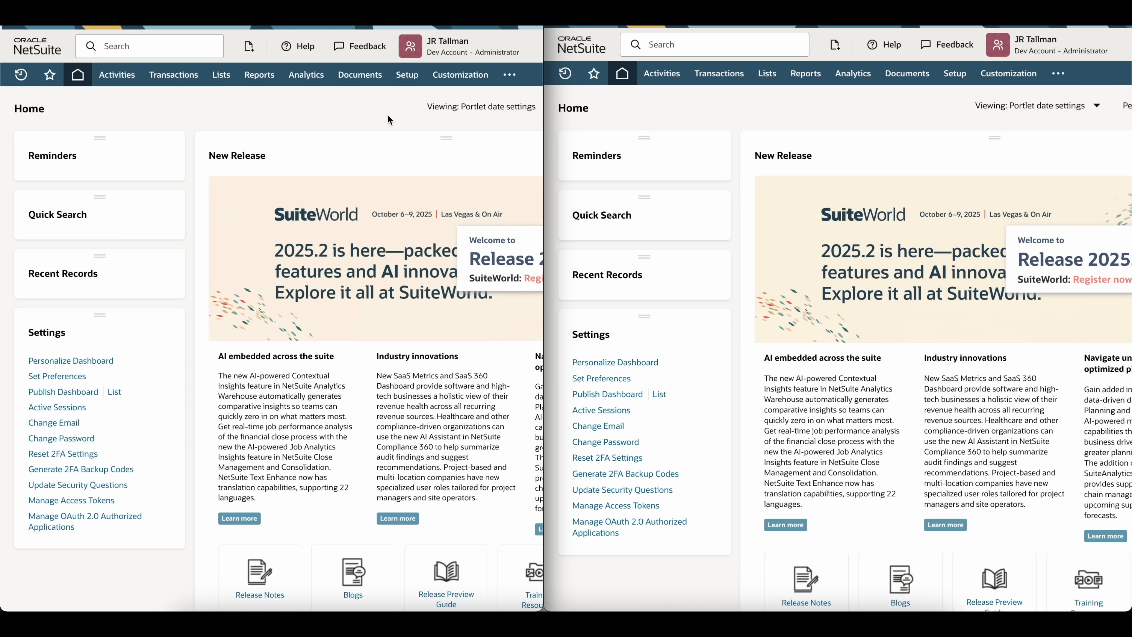
pyautogui.moveTo(349, 188)
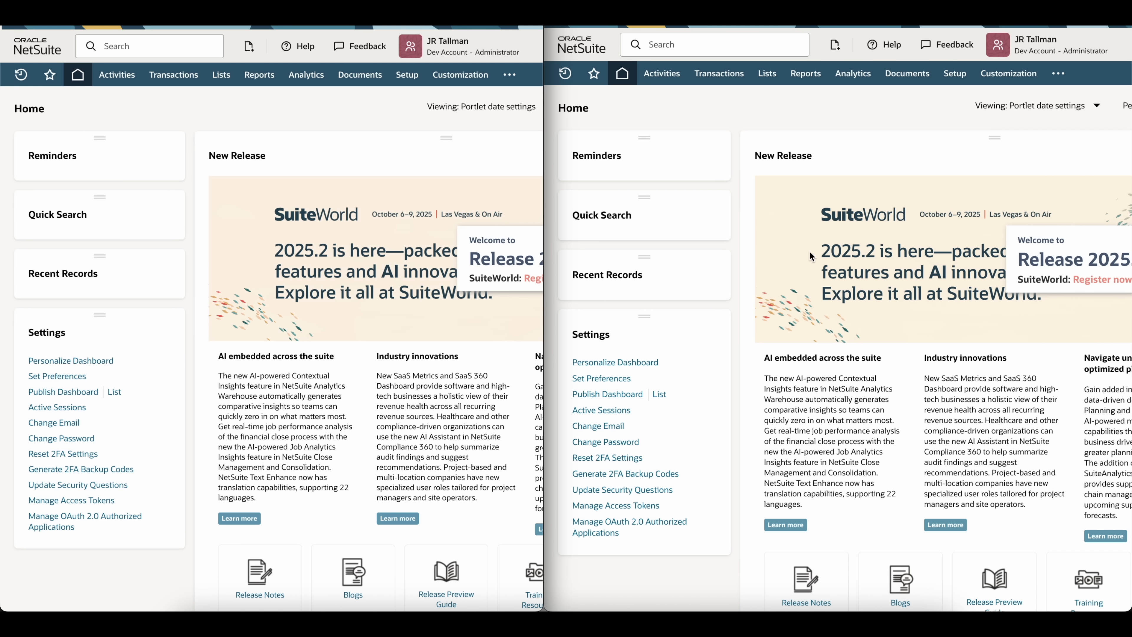
pyautogui.moveTo(306, 130)
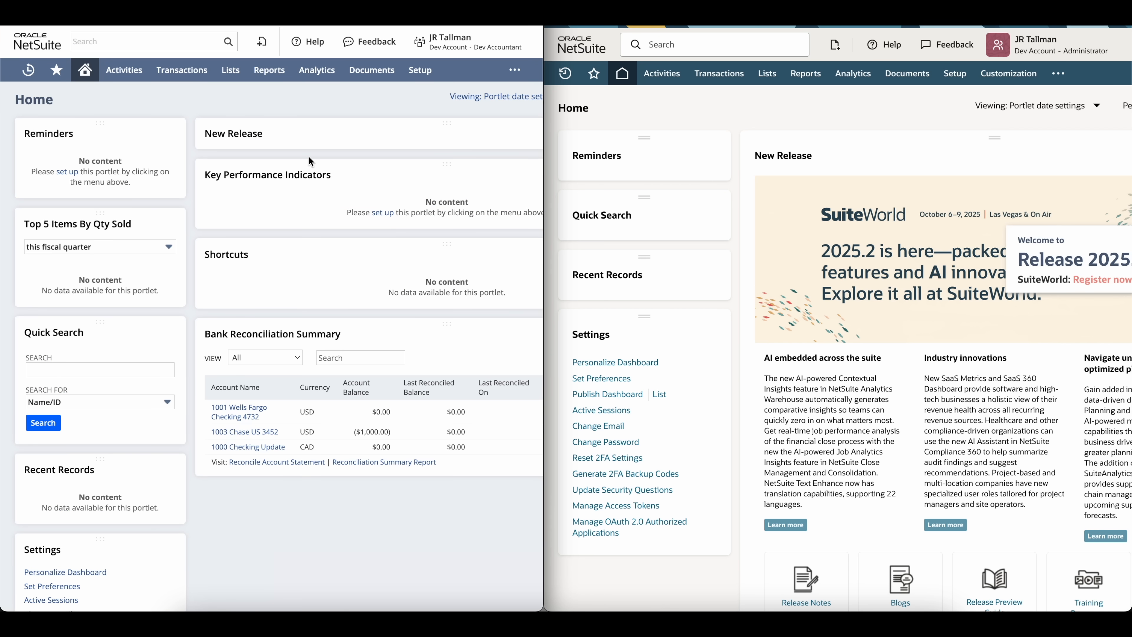
pyautogui.moveTo(232, 305)
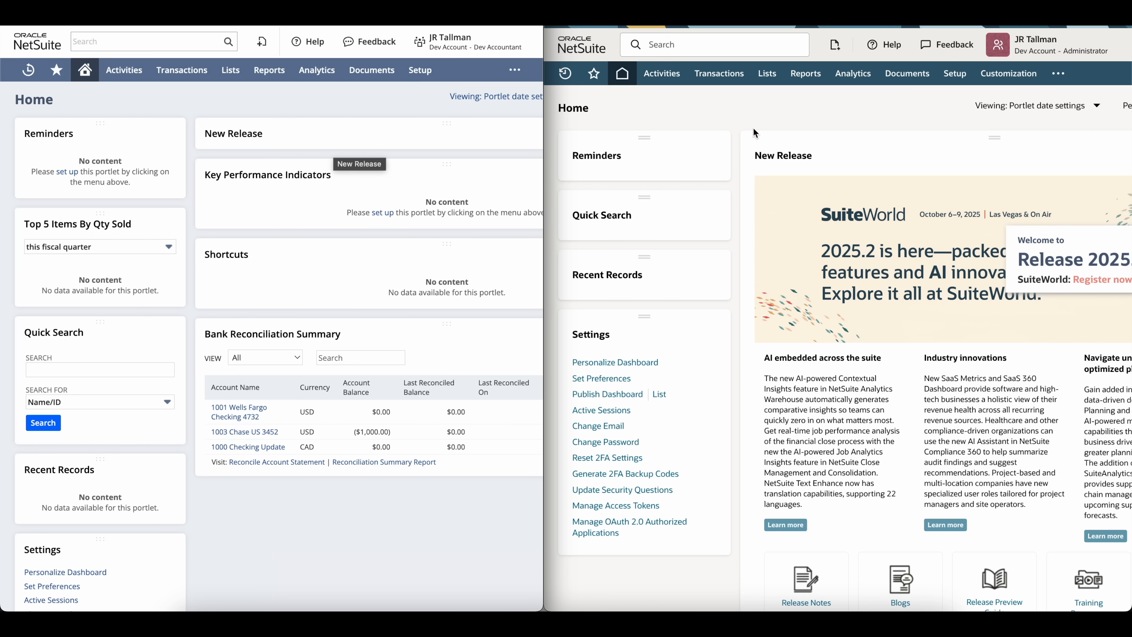
# Focus the right-hand administrator window and maximize it to full screen.
pyautogui.click(766, 73)
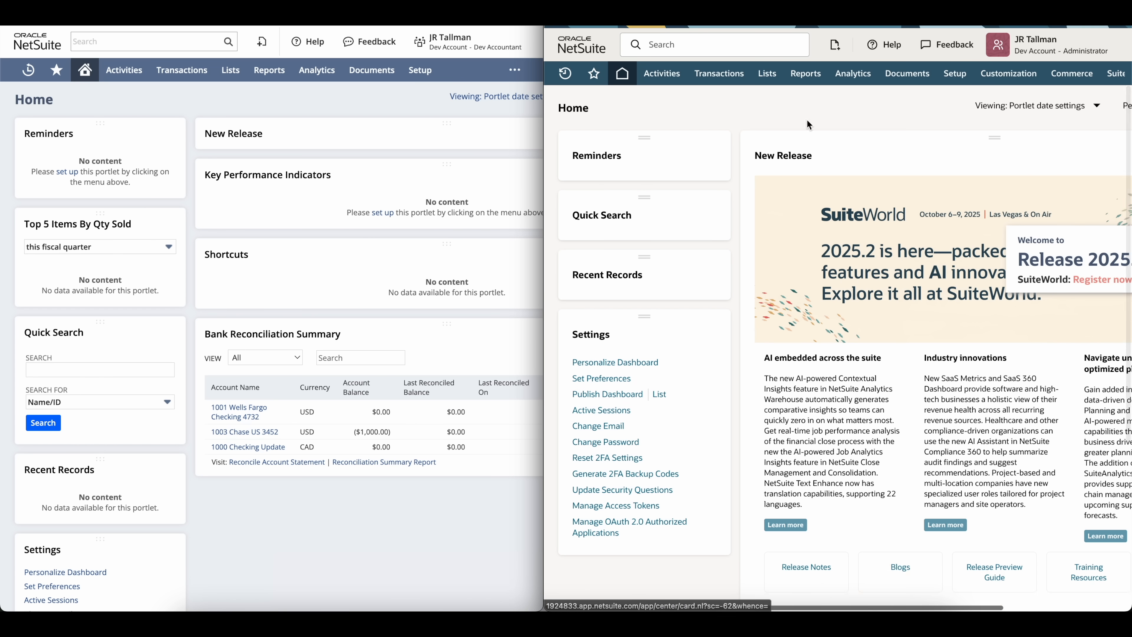
pyautogui.click(718, 73)
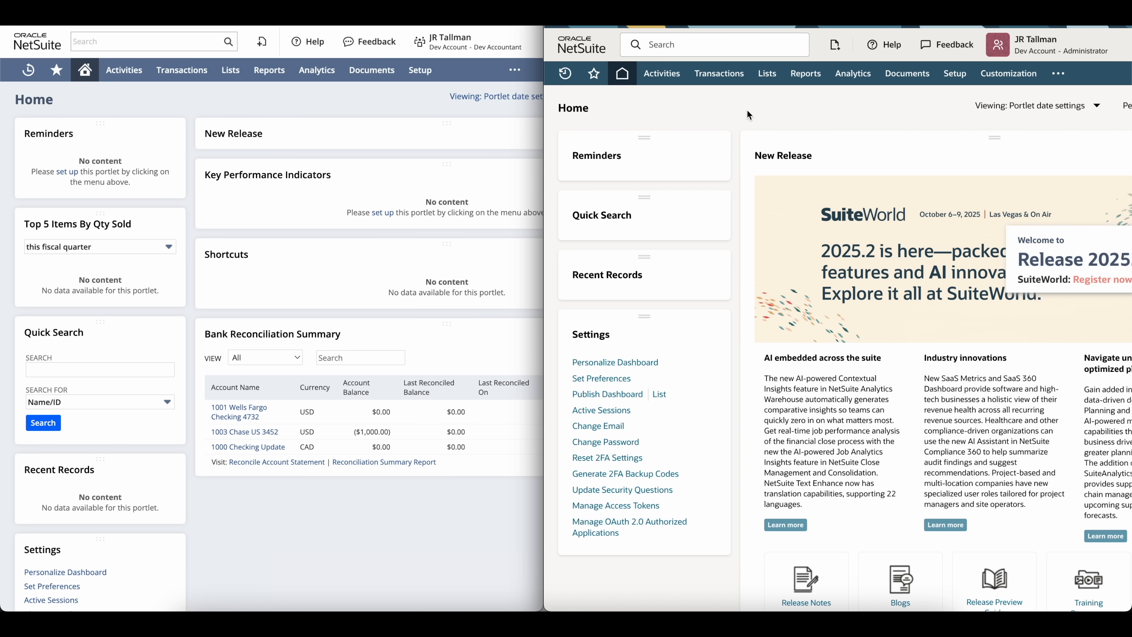
pyautogui.moveTo(760, 134)
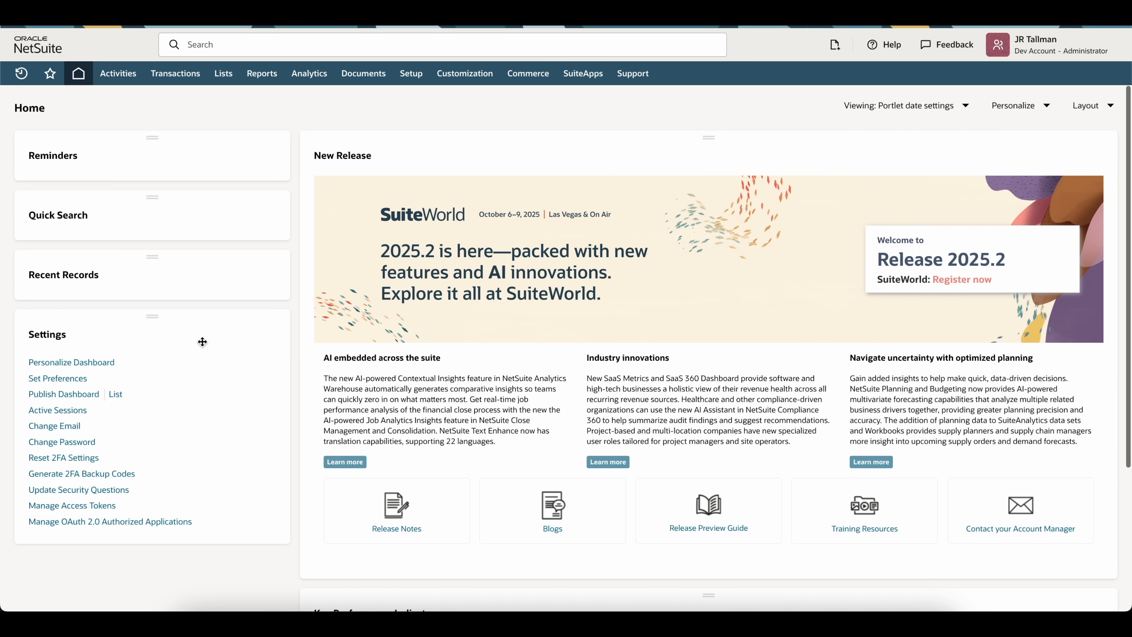
pyautogui.moveTo(97, 386)
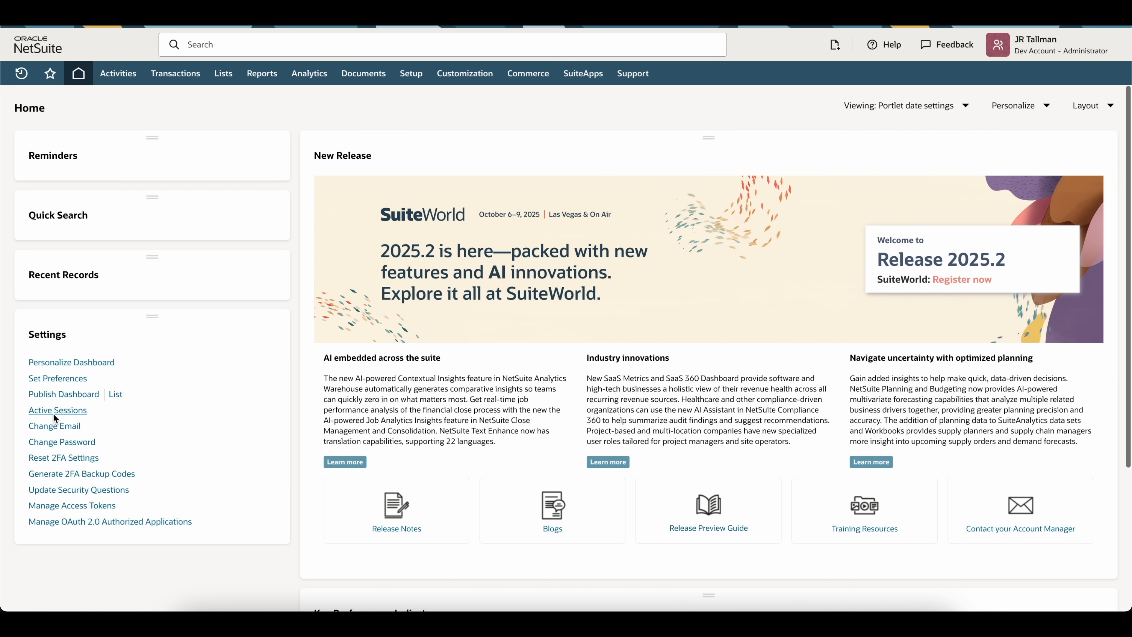
pyautogui.moveTo(69, 413)
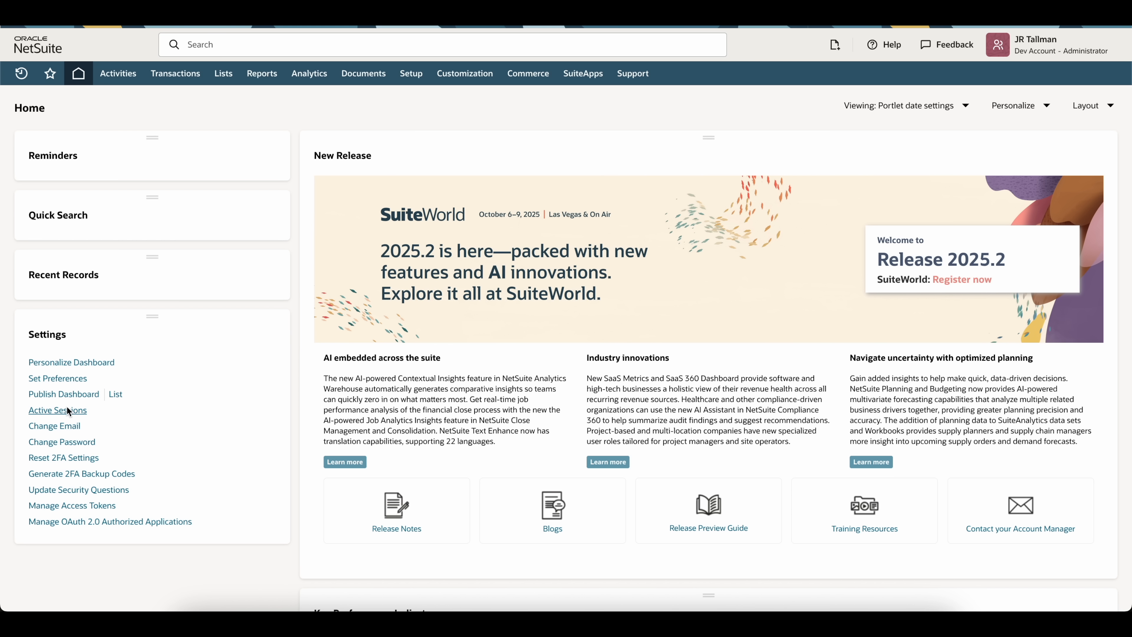
# Go to the Active Sessions page from the Settings portlet, showing 2 active sessions.
pyautogui.click(57, 411)
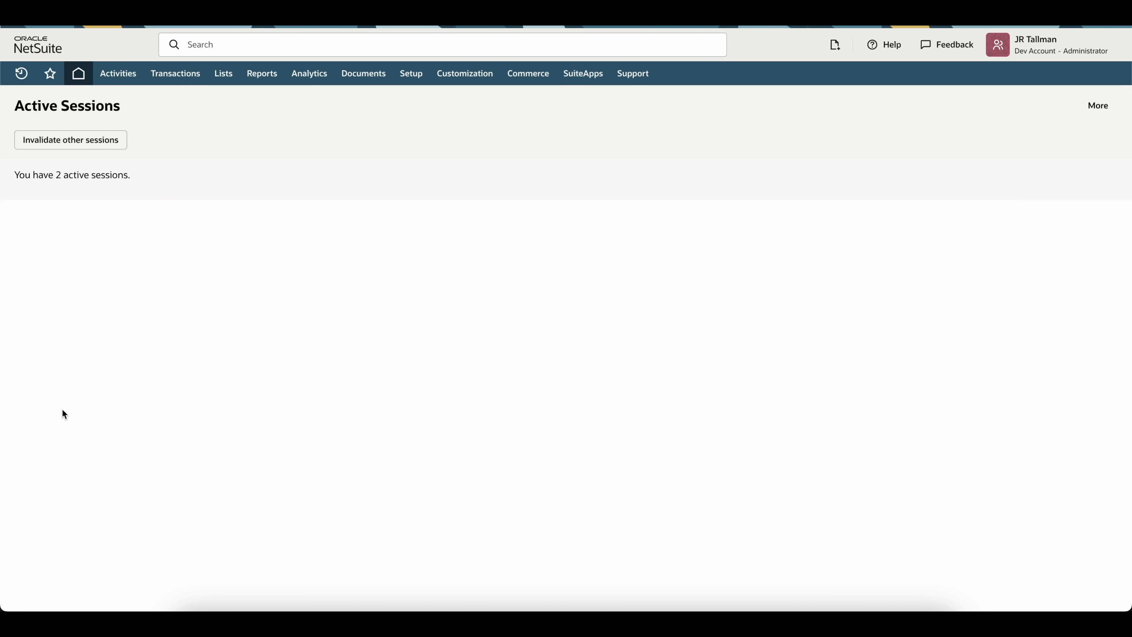
# Highlight the sentence reporting 2 active sessions on the Active Sessions page.
pyautogui.moveTo(14, 174); pyautogui.dragTo(48, 174)
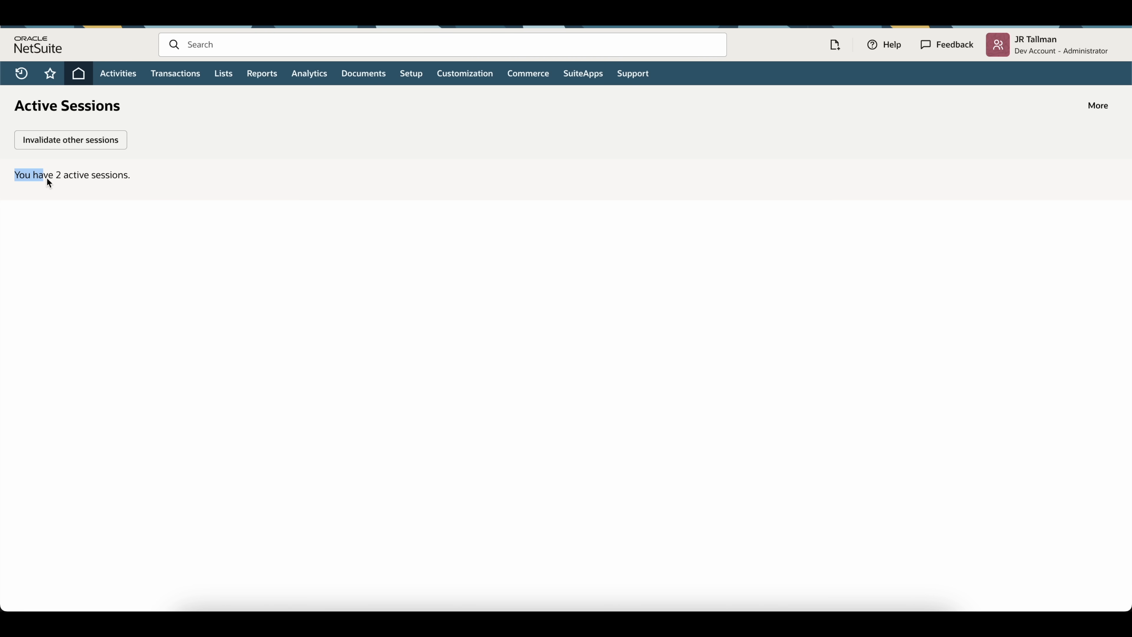
pyautogui.moveTo(46, 174); pyautogui.dragTo(129, 174)
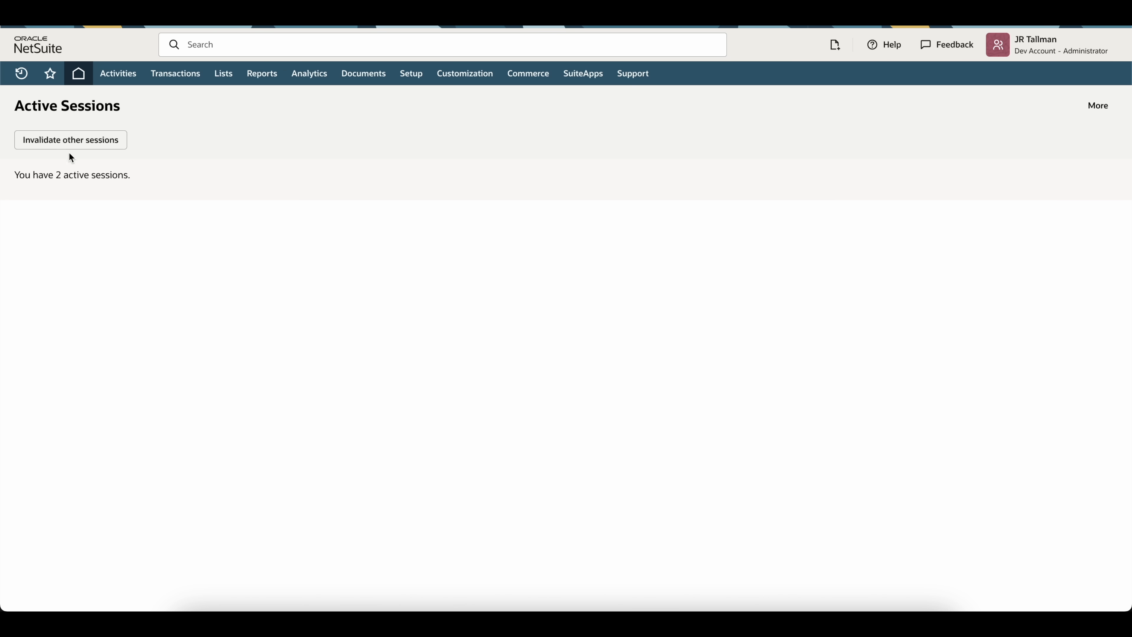
pyautogui.moveTo(1, 154)
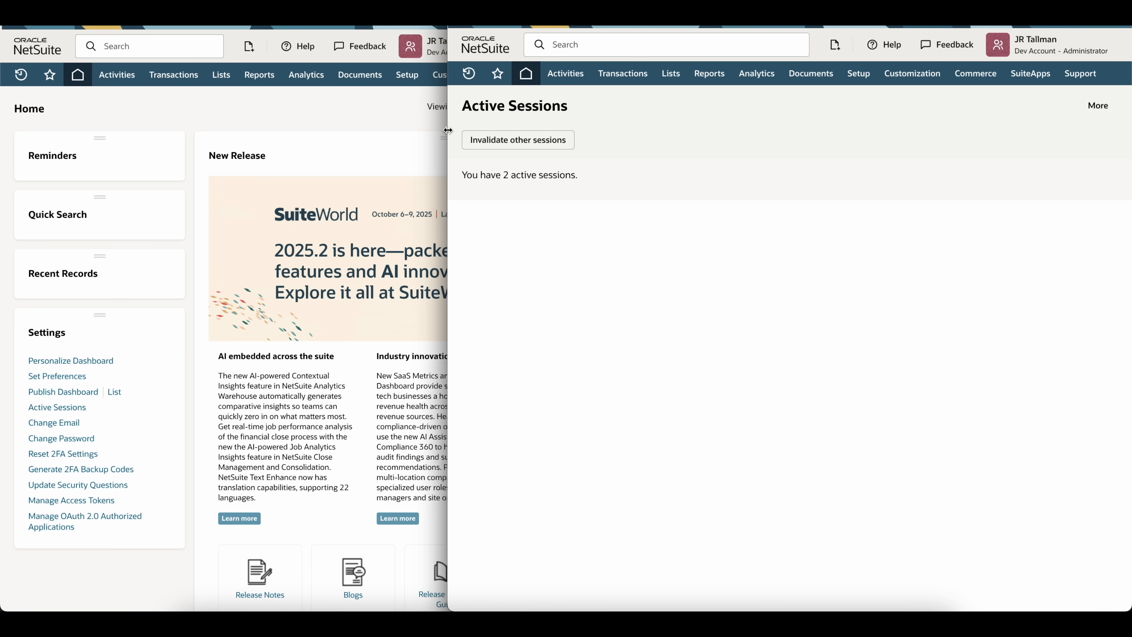
# Navigate the left session to Lists > Activities, then invalidate other sessions leaving 1 active.
pyautogui.click(221, 75)
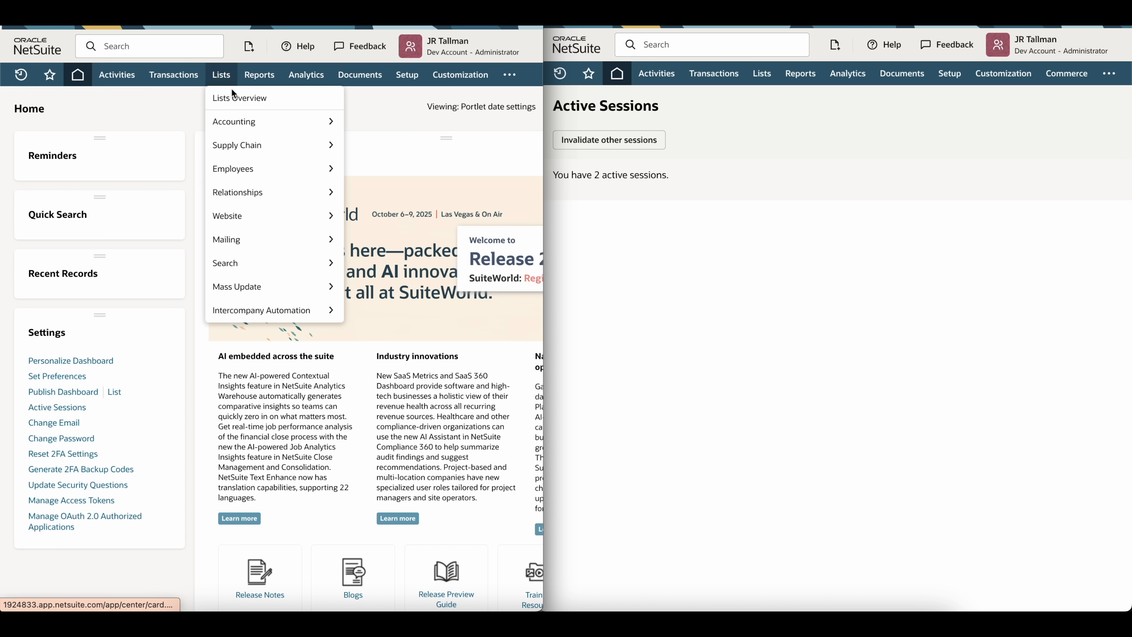
pyautogui.click(117, 74)
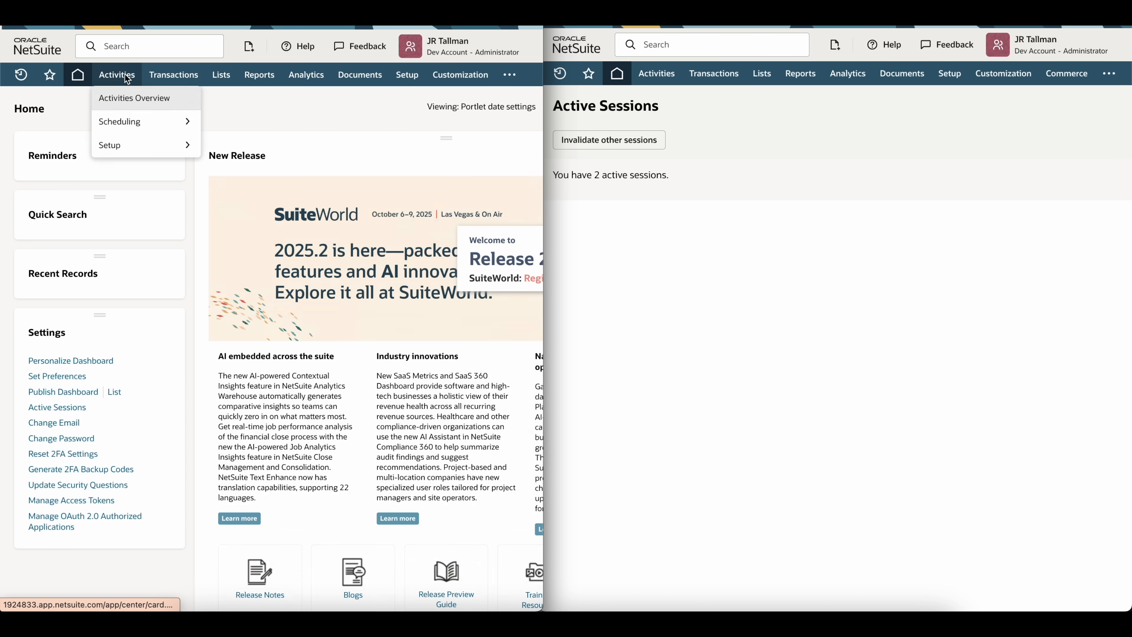
pyautogui.moveTo(226, 168)
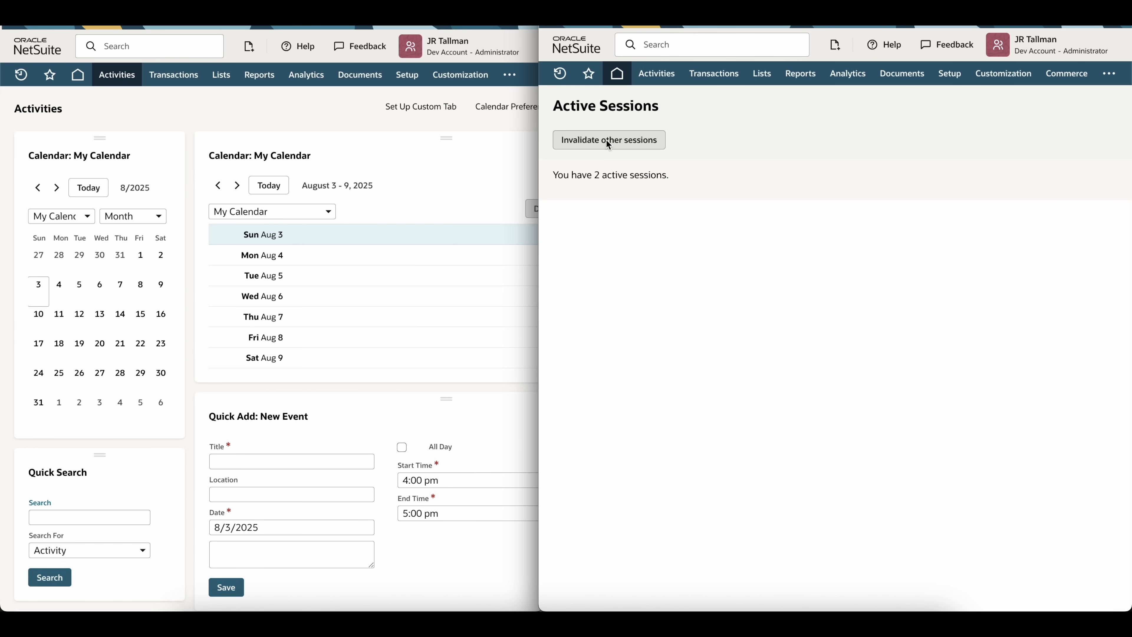
pyautogui.click(608, 139)
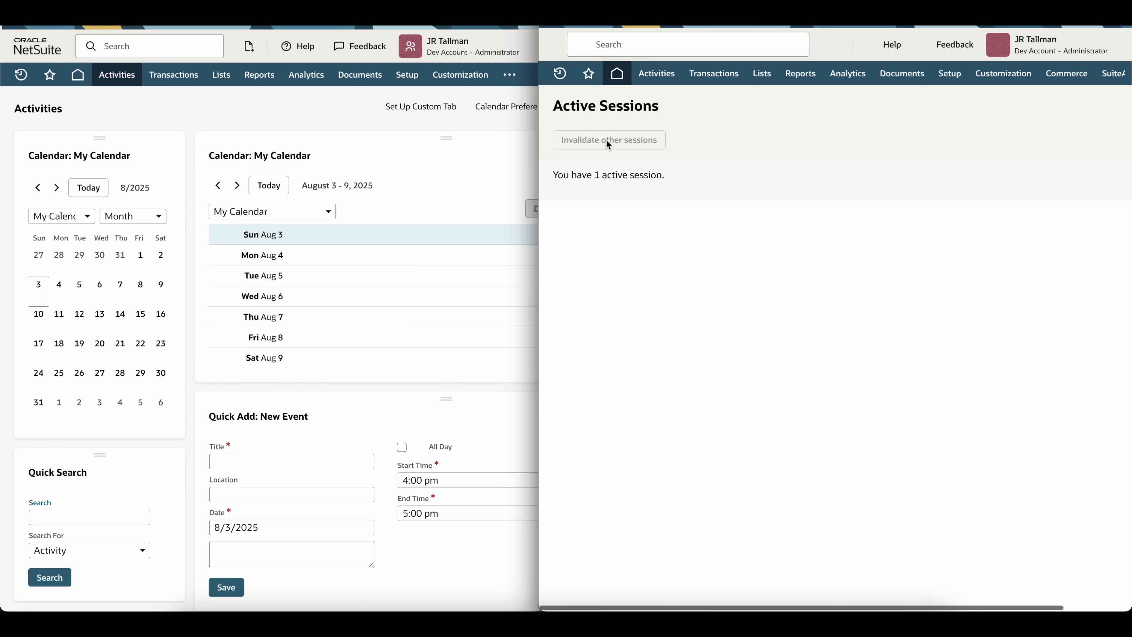